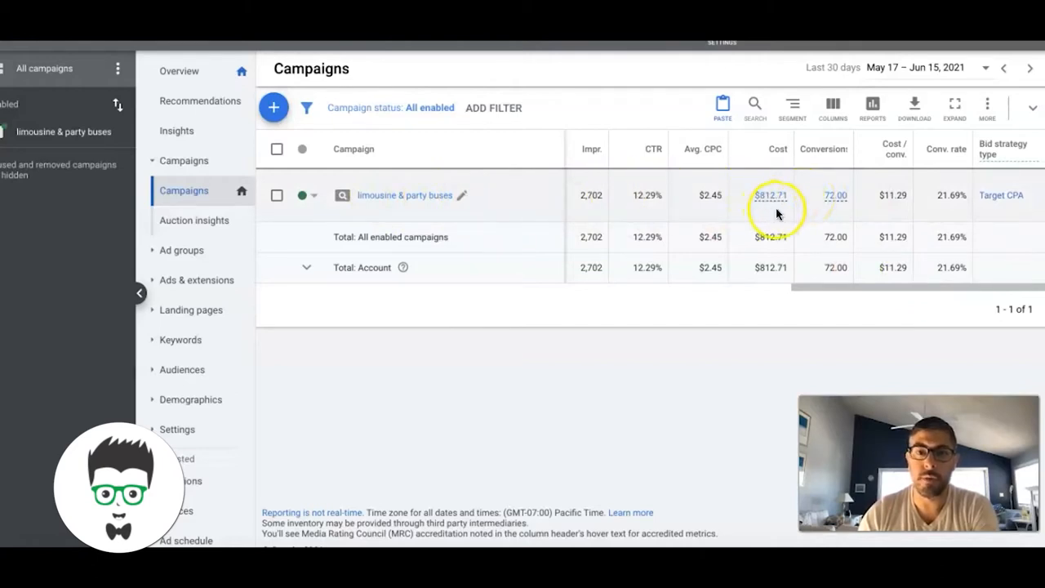
mouse_move(836, 196)
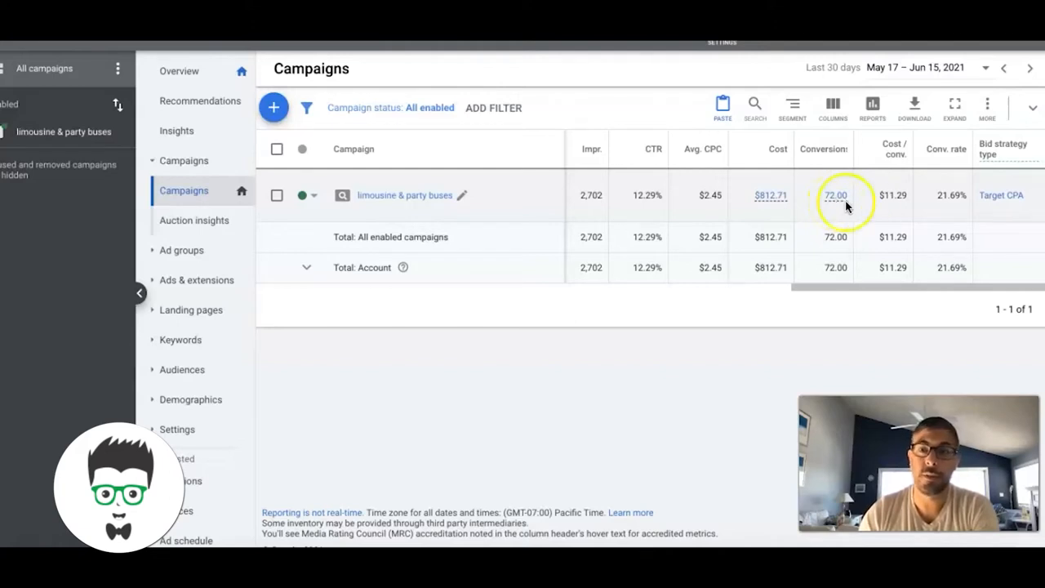
mouse_move(885, 216)
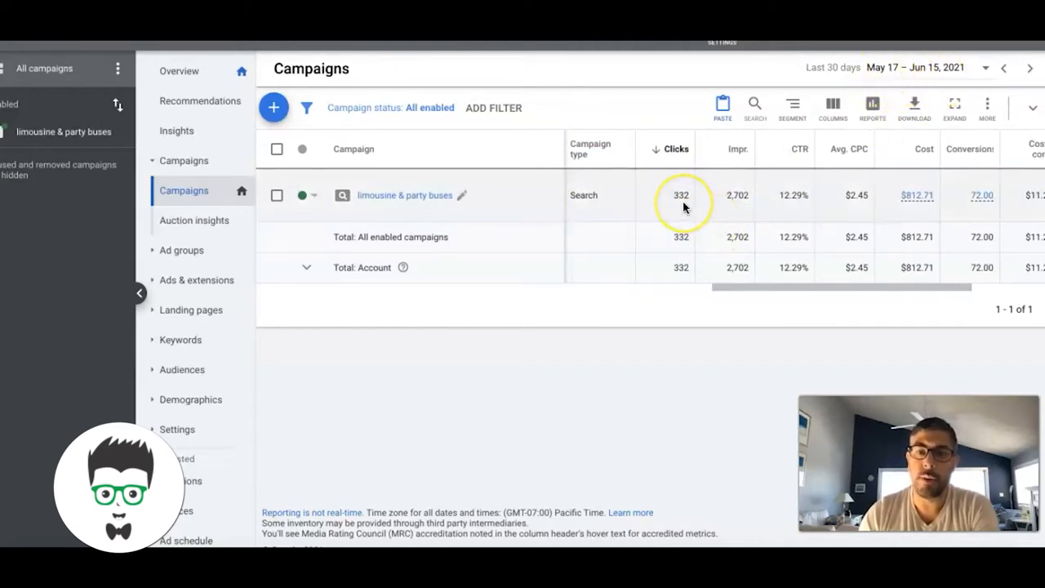
mouse_move(736, 202)
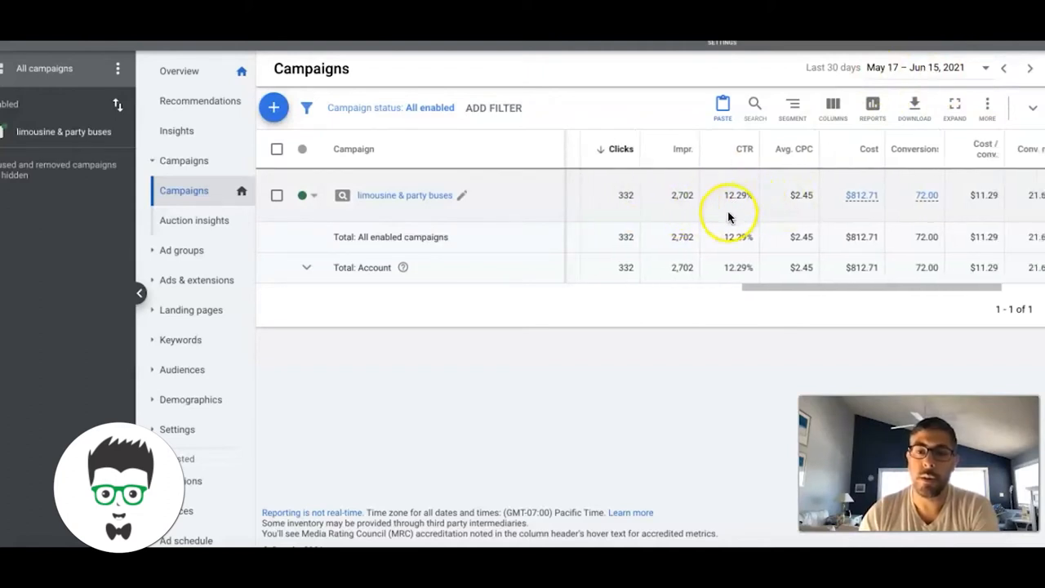
mouse_move(751, 204)
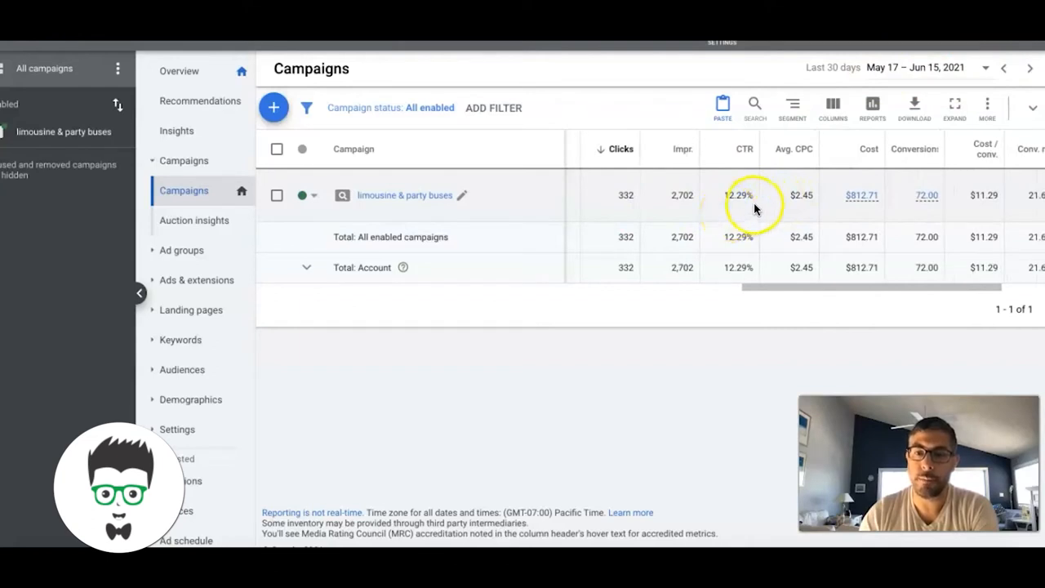
mouse_move(796, 213)
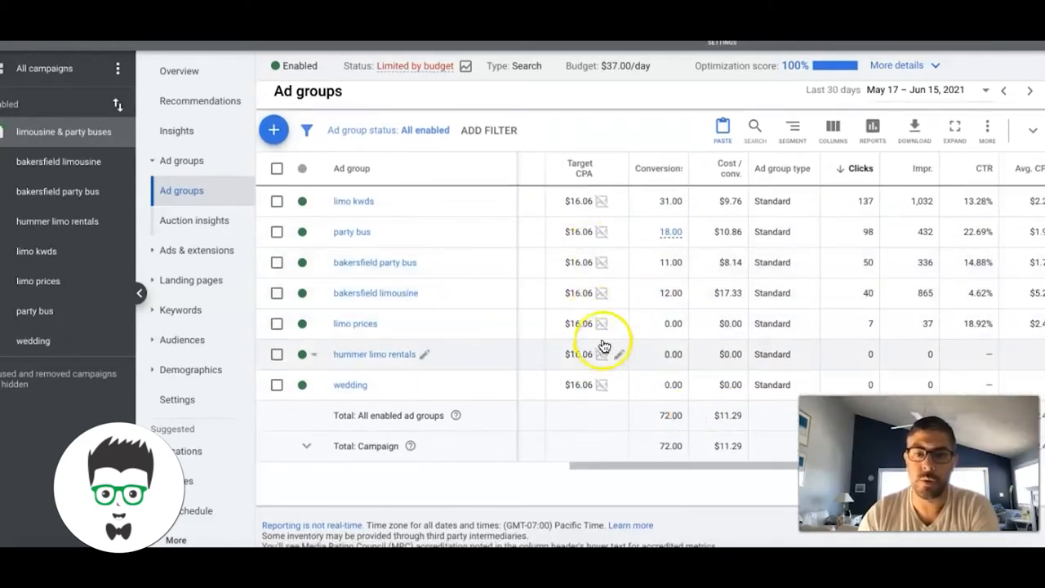
mouse_move(728, 382)
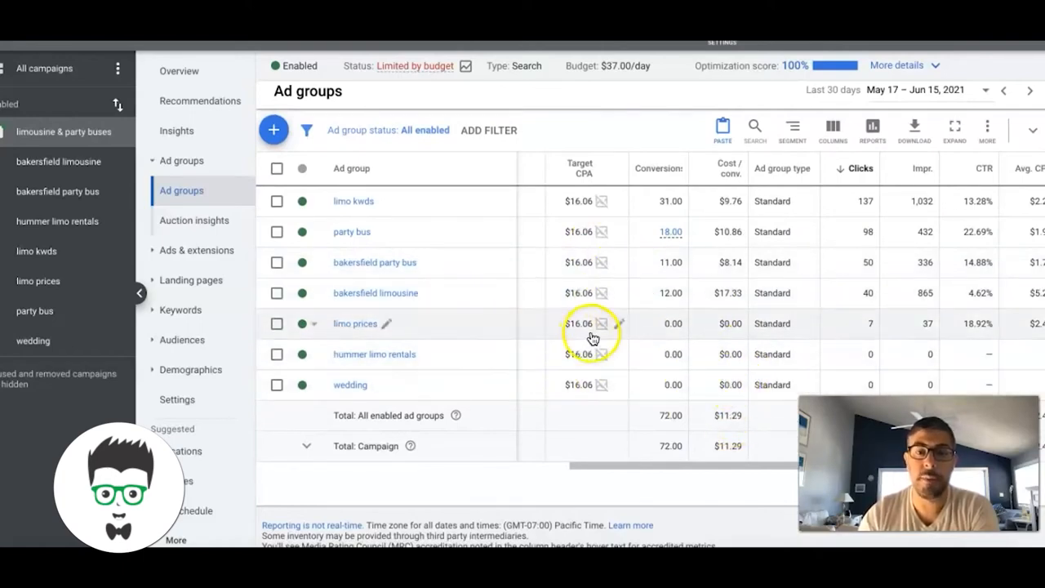
Scroll the ad groups table sideways to reveal each ad group's status column
scroll(right, 3)
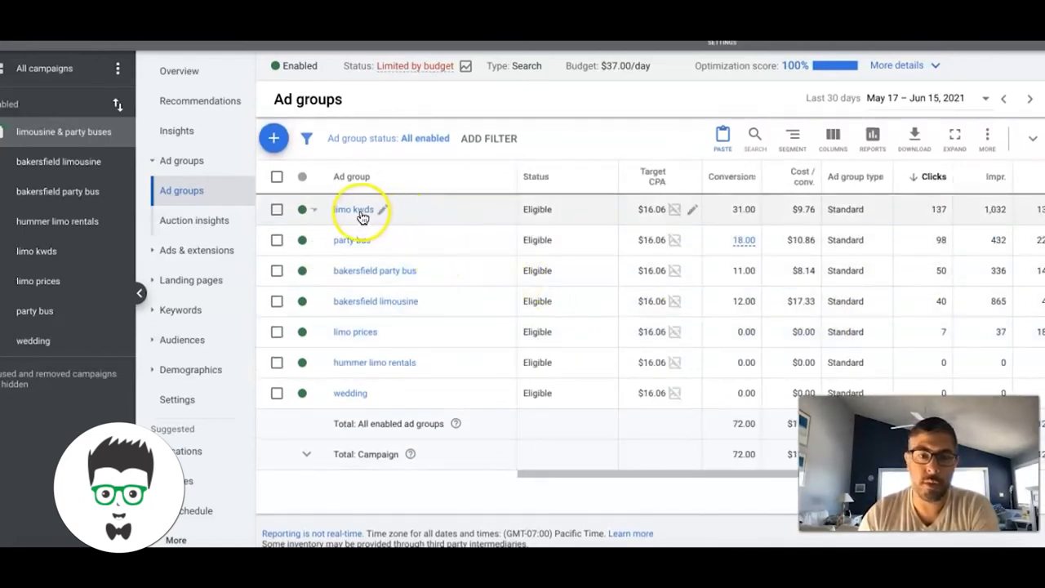
Show the limo kwds ad group's search keywords and look down through the list
click(352, 209)
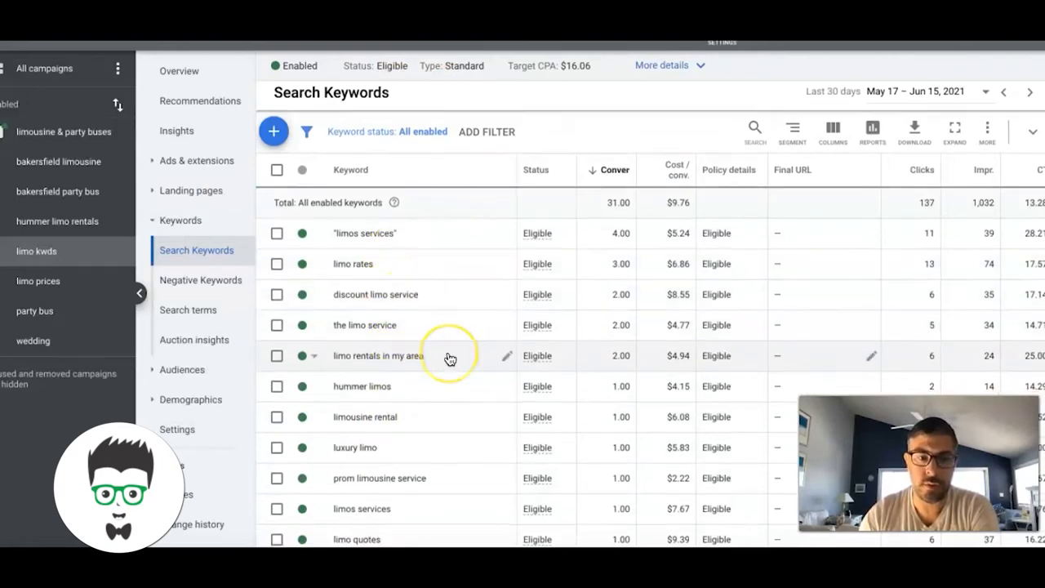
scroll(down, 3)
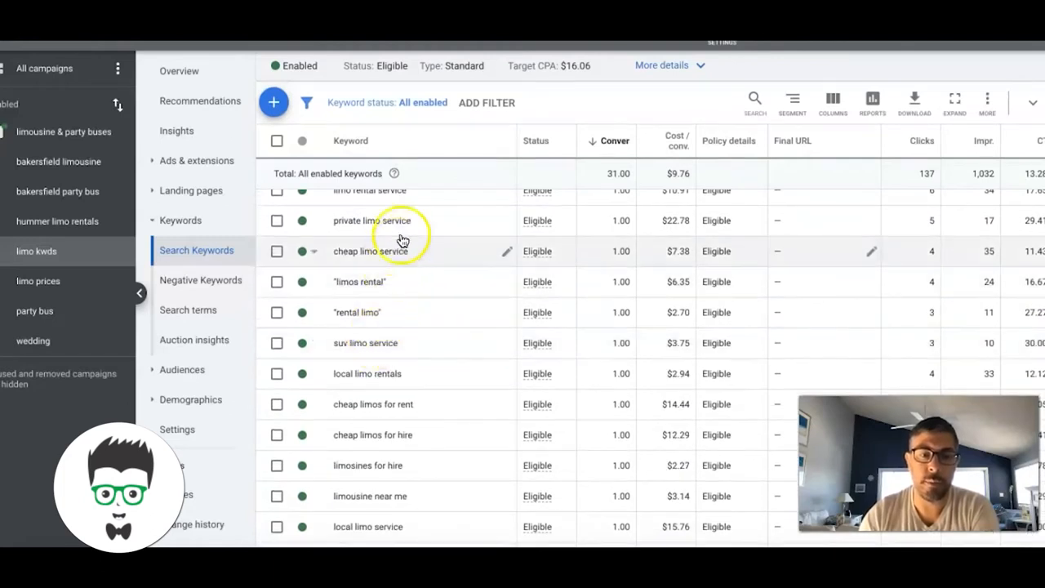
mouse_move(457, 274)
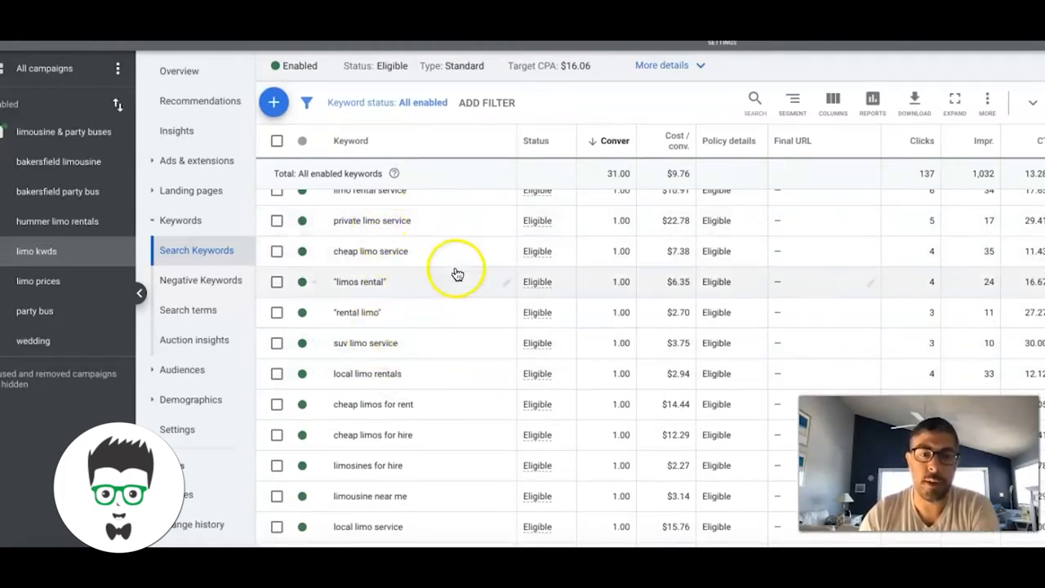
scroll(down, 3)
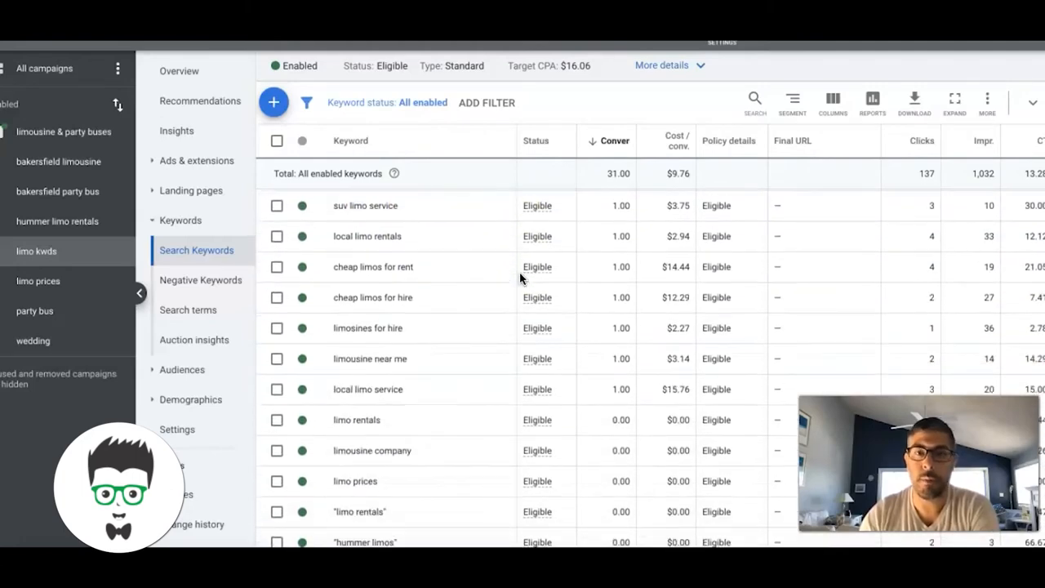
scroll(down, 3)
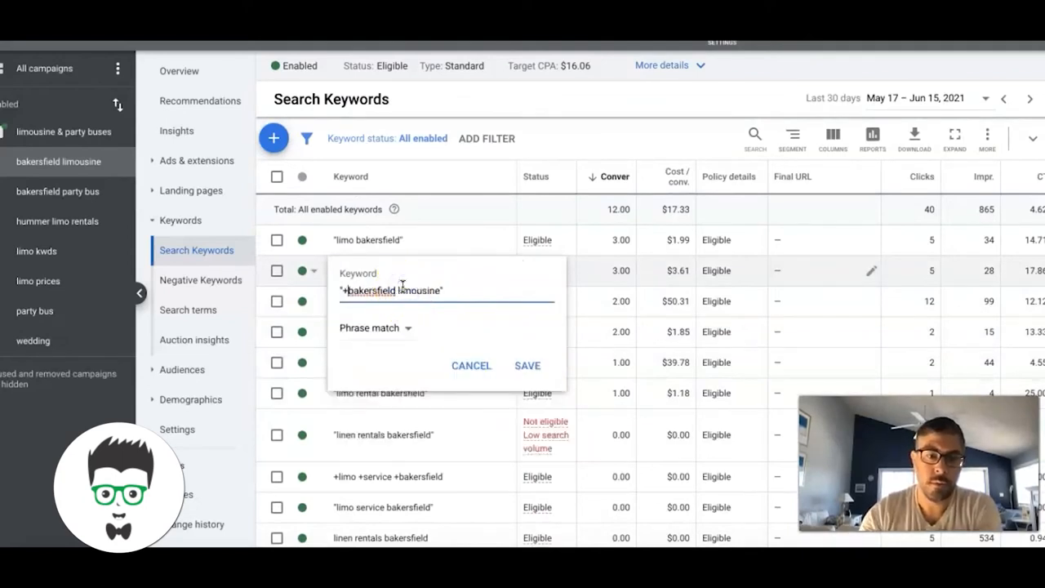
Change +bakersfield limousine to phrase-match "bakersfield limousine" and save it
click(526, 366)
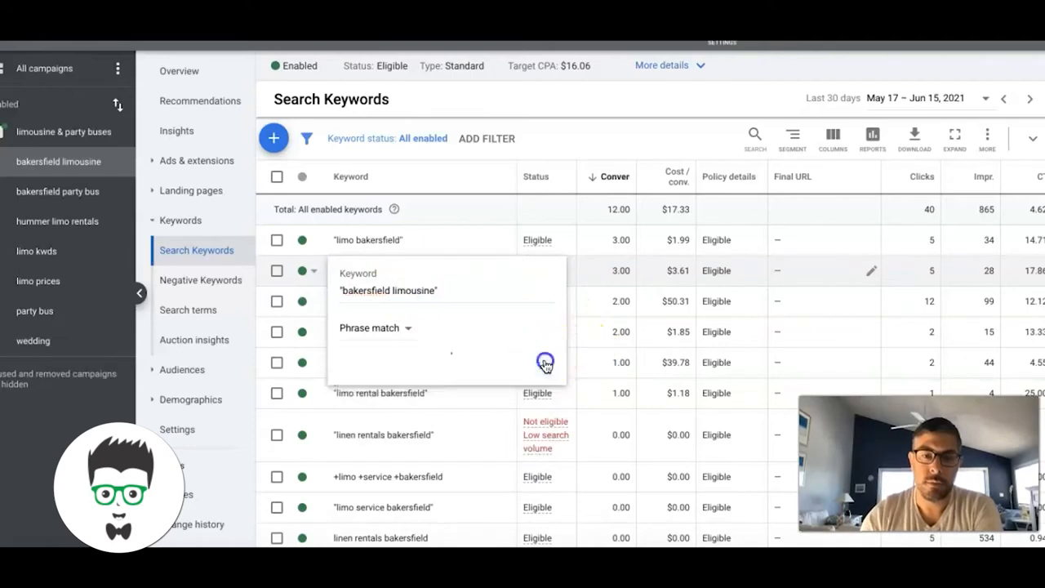
click(546, 362)
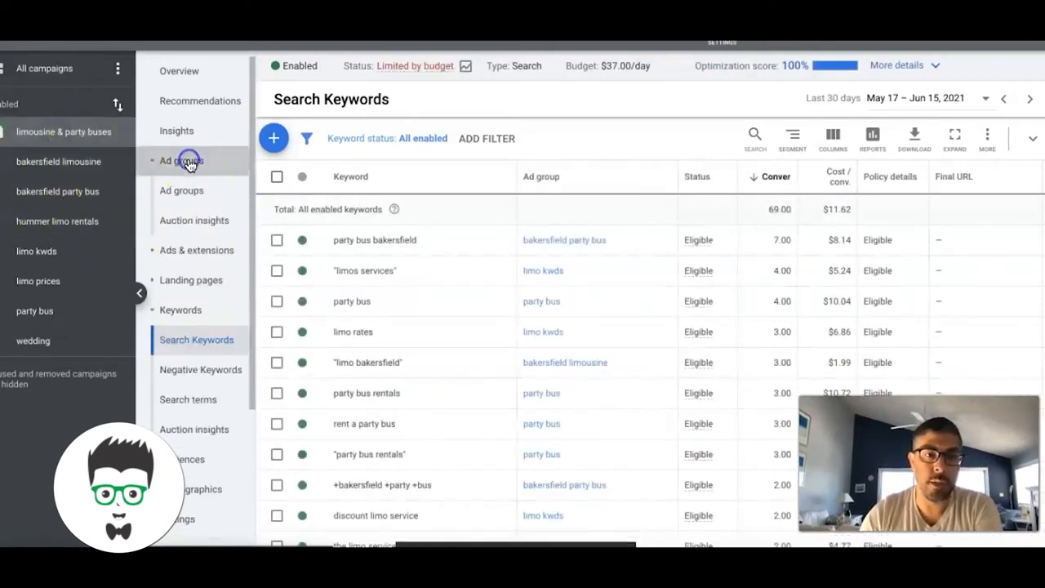
Return to the campaign's ad groups and review the party bus ad group's keywords
click(181, 160)
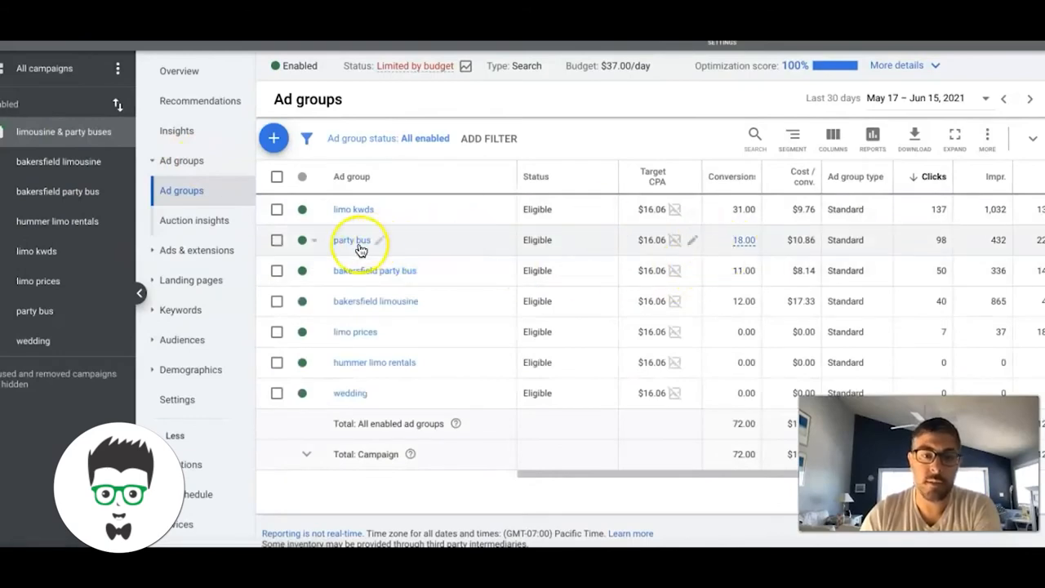
click(351, 240)
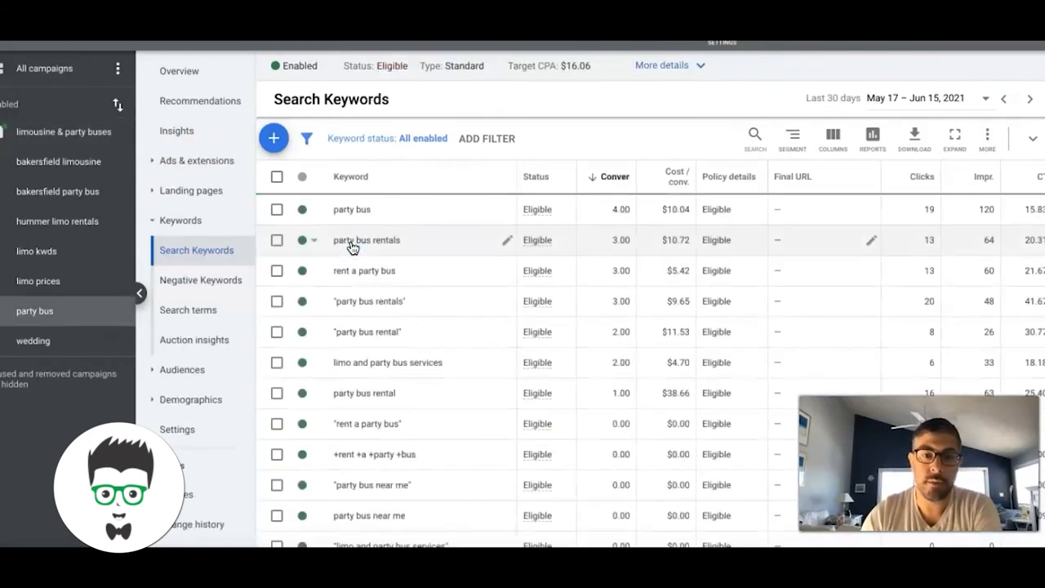
mouse_move(444, 373)
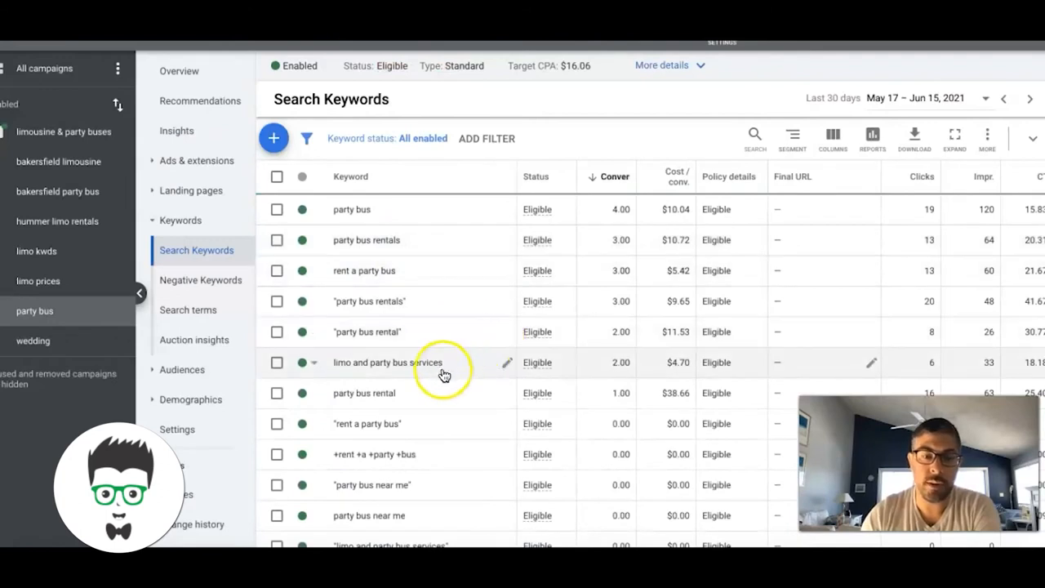
mouse_move(373, 291)
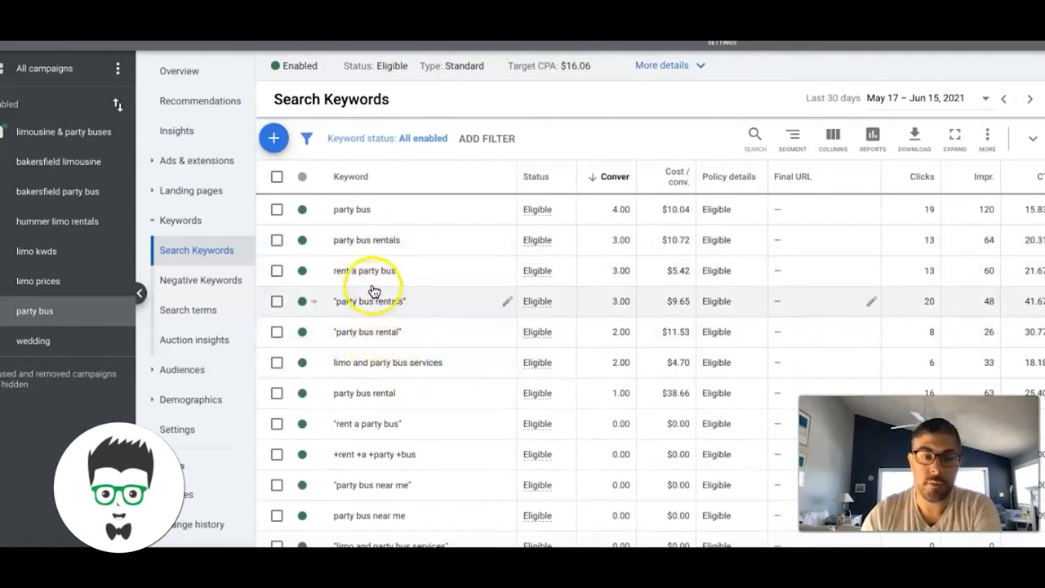
mouse_move(395, 294)
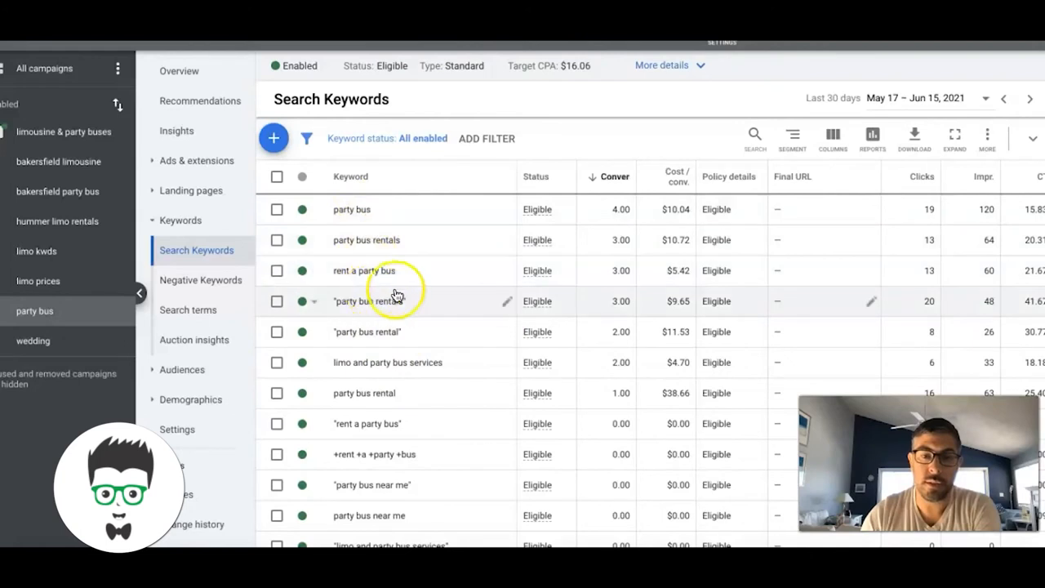
scroll(down, 3)
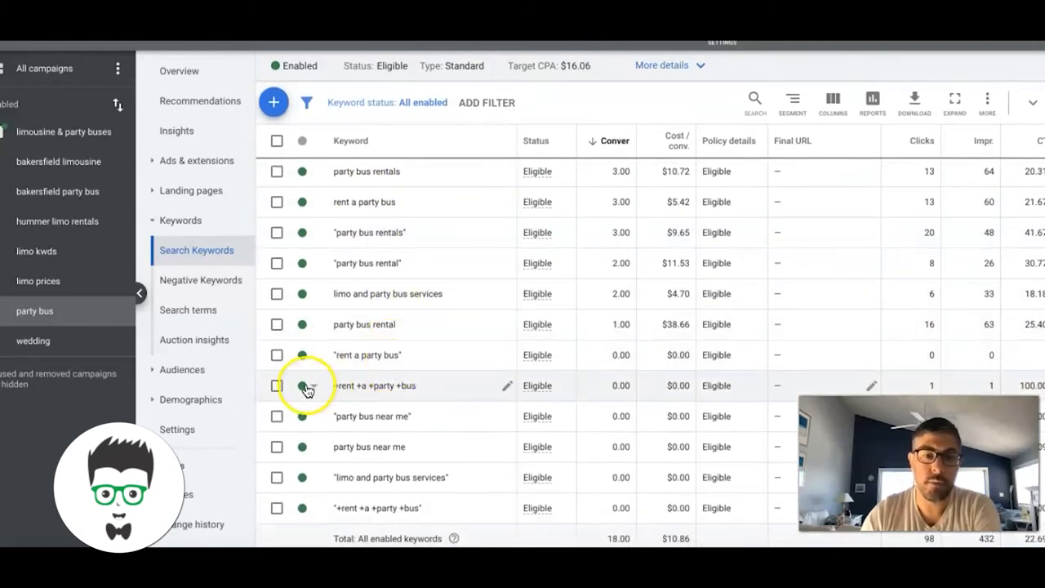
Give the +rent +a +party +bus keyword a new status from its status dot
click(302, 386)
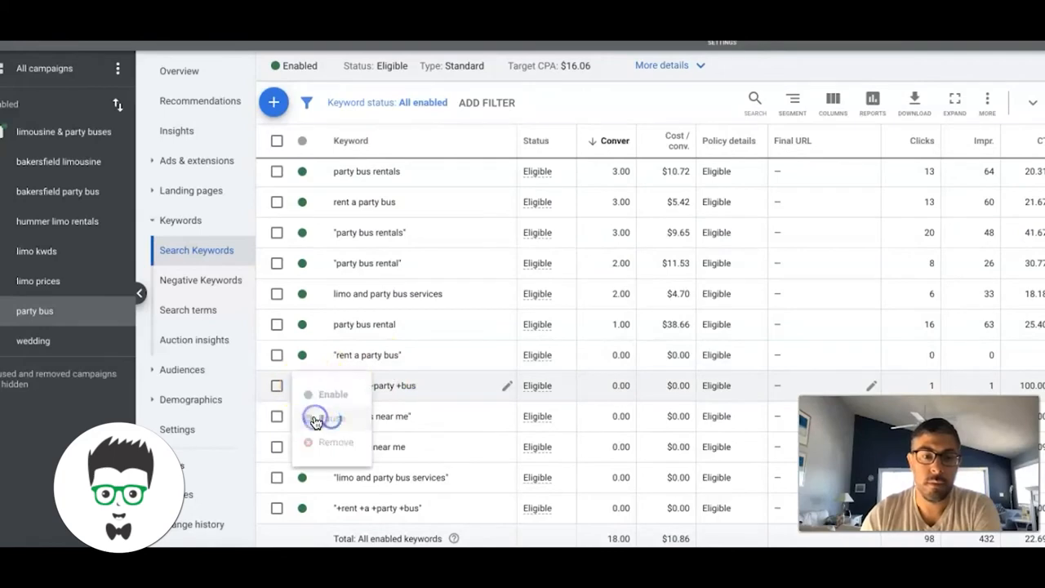
click(325, 416)
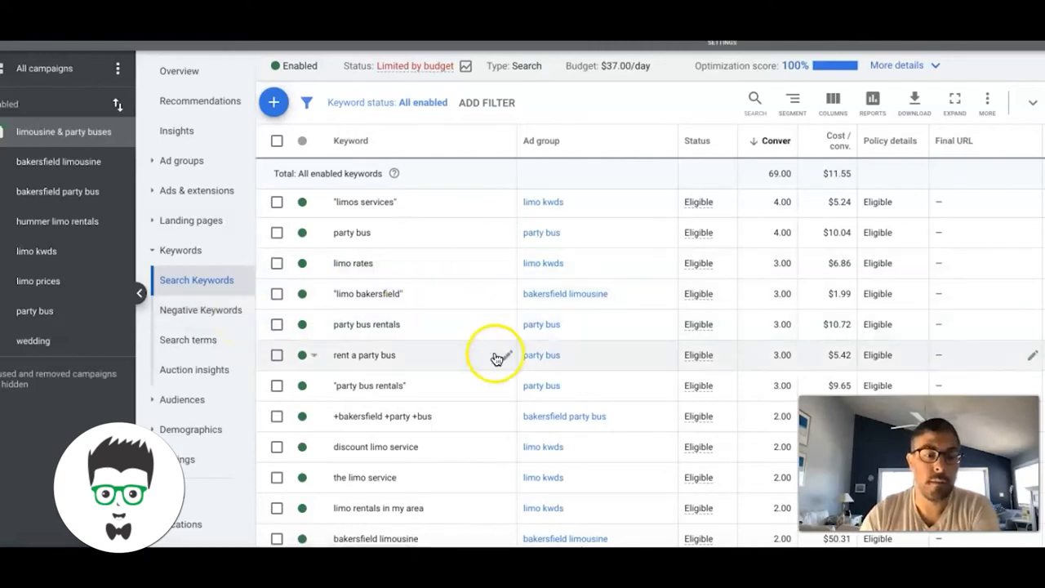
Show the campaign's Devices report with mobile, computer and tablet bid adjustments
scroll(down, 3)
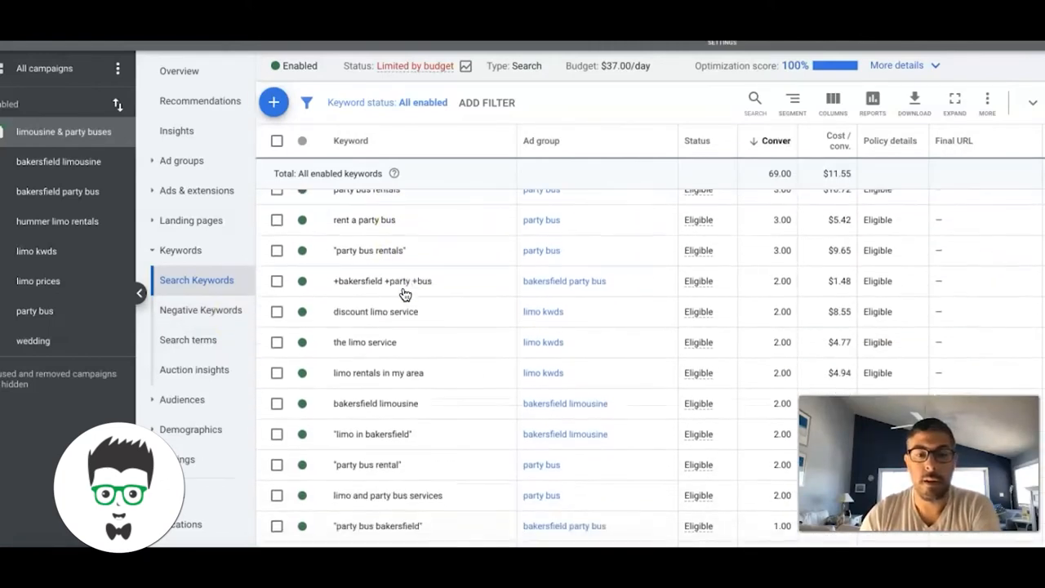
scroll(down, 3)
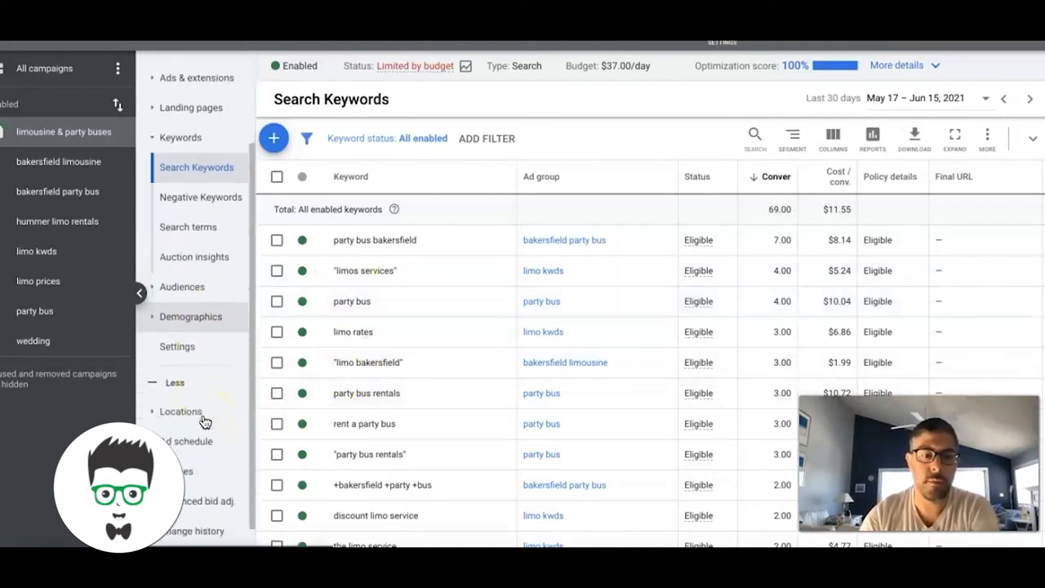
click(181, 463)
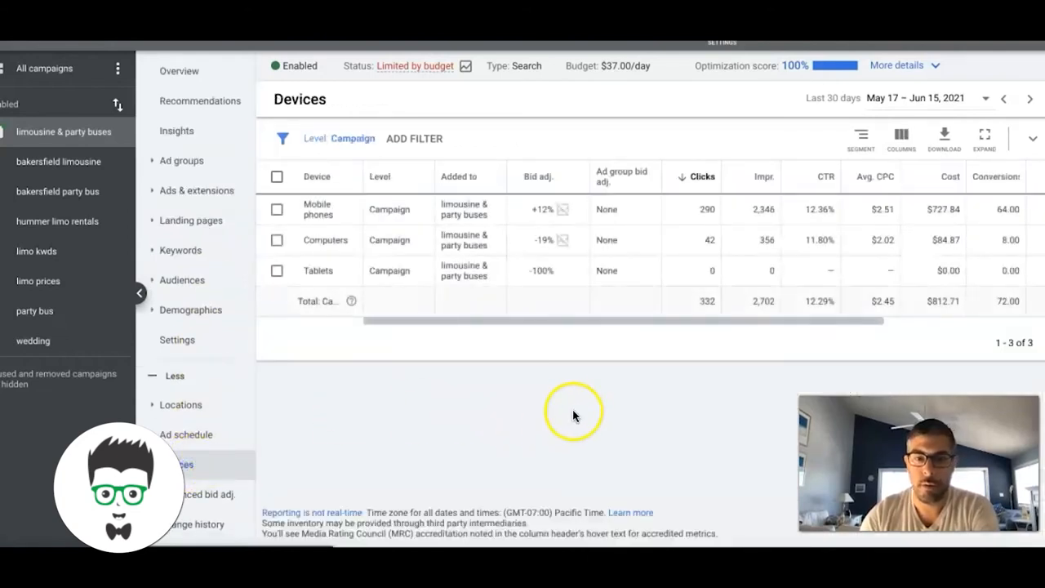